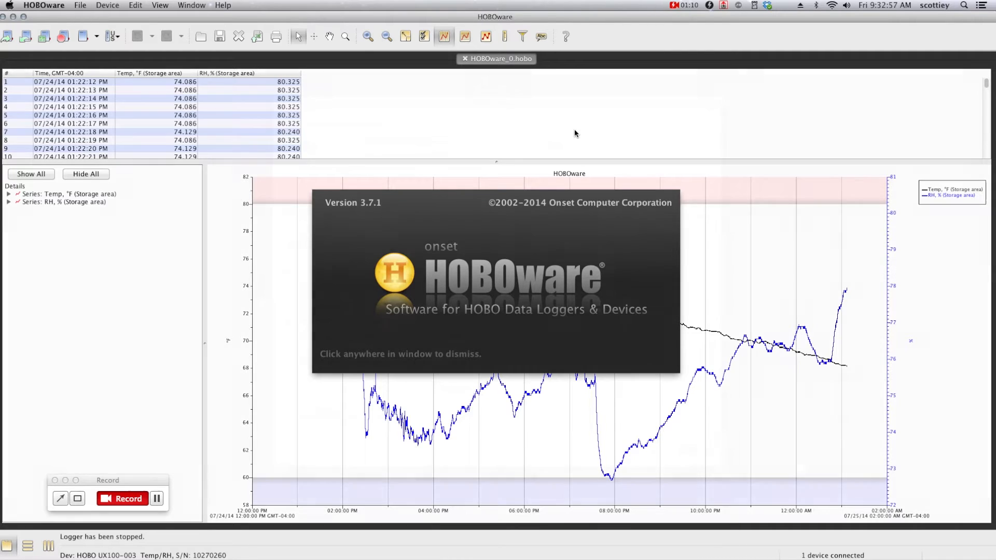
Launch the Temp/RH logger with a 1-minute logging interval, starting logging now
click(496, 279)
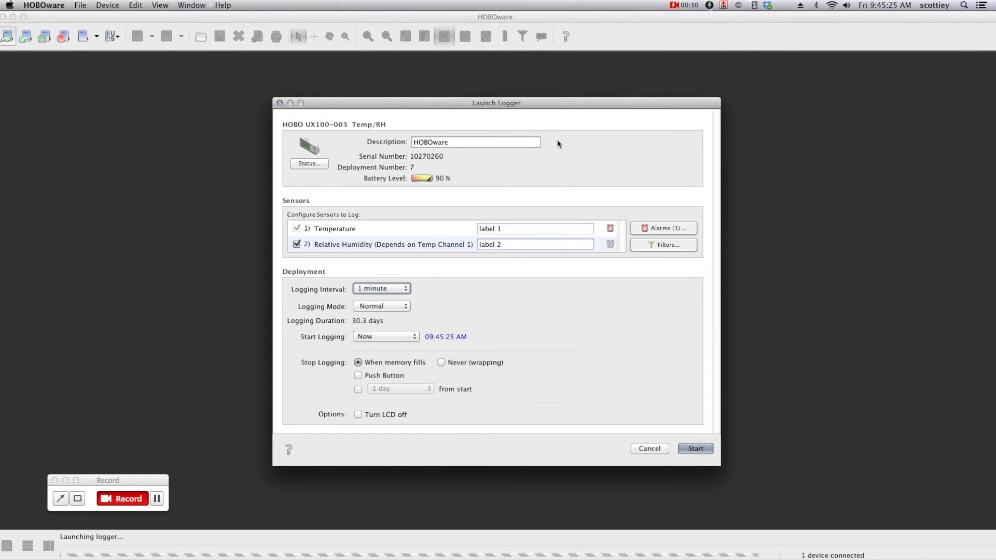
click(475, 142)
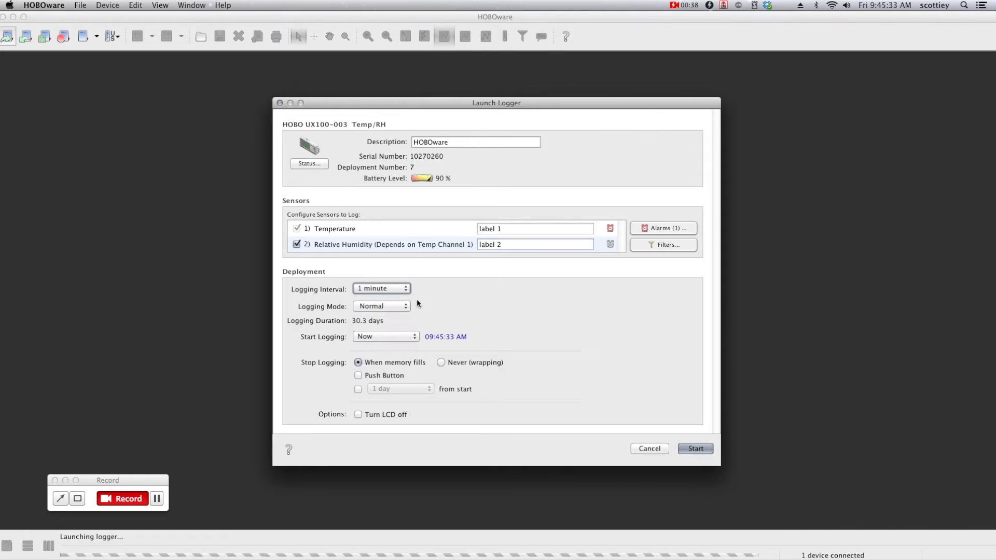
click(384, 337)
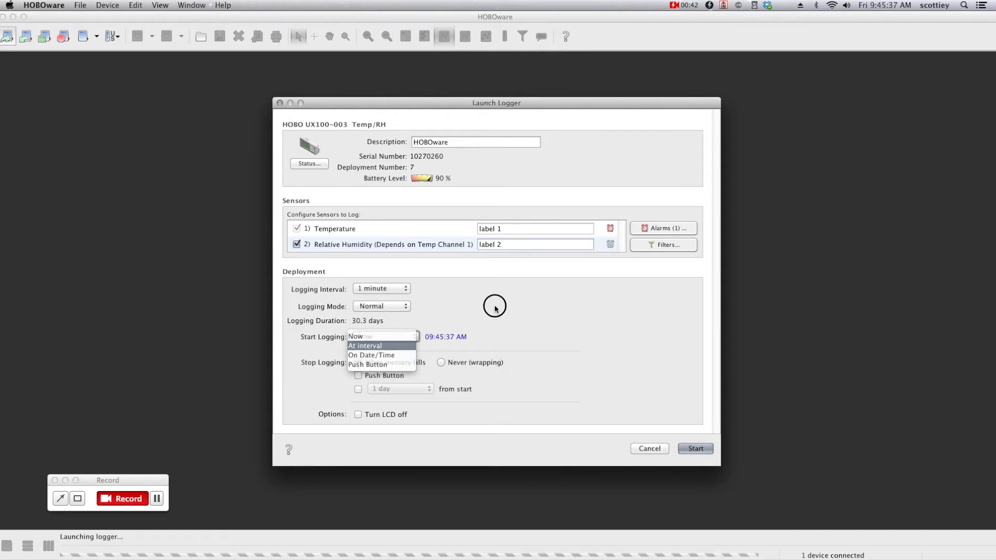
click(363, 336)
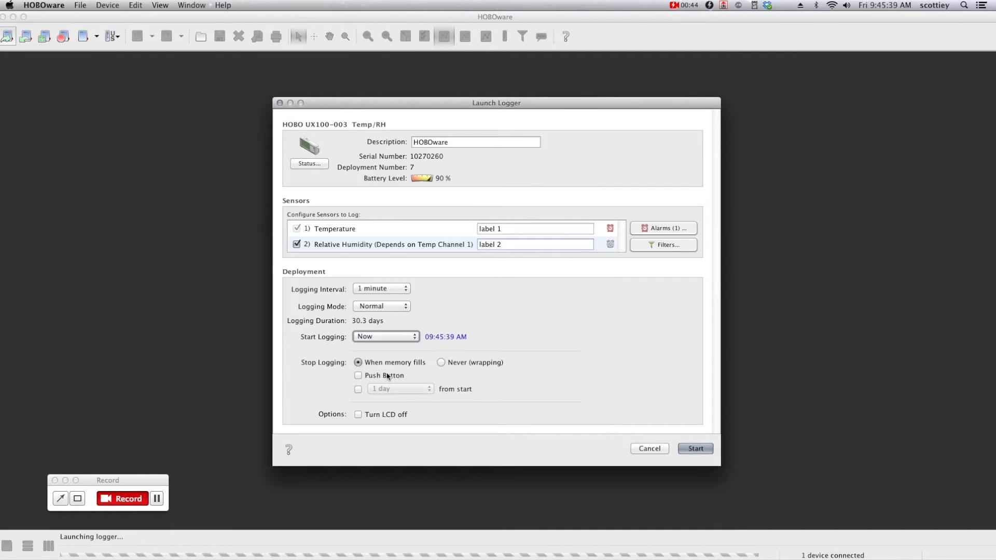
click(694, 448)
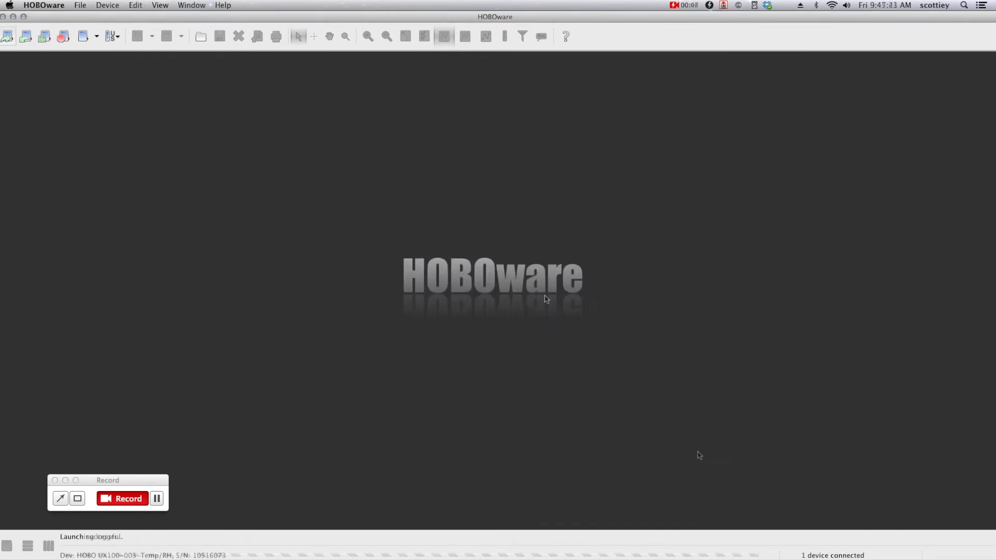
Read out the UX100 logger without stopping it, save HOBOware_1.hobo, and plot temperature and RH
click(26, 37)
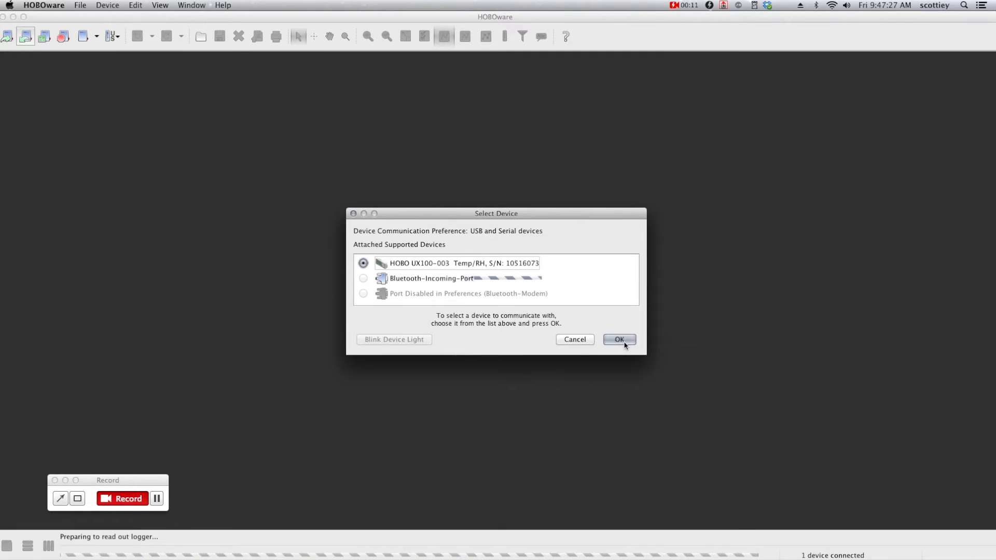
click(617, 339)
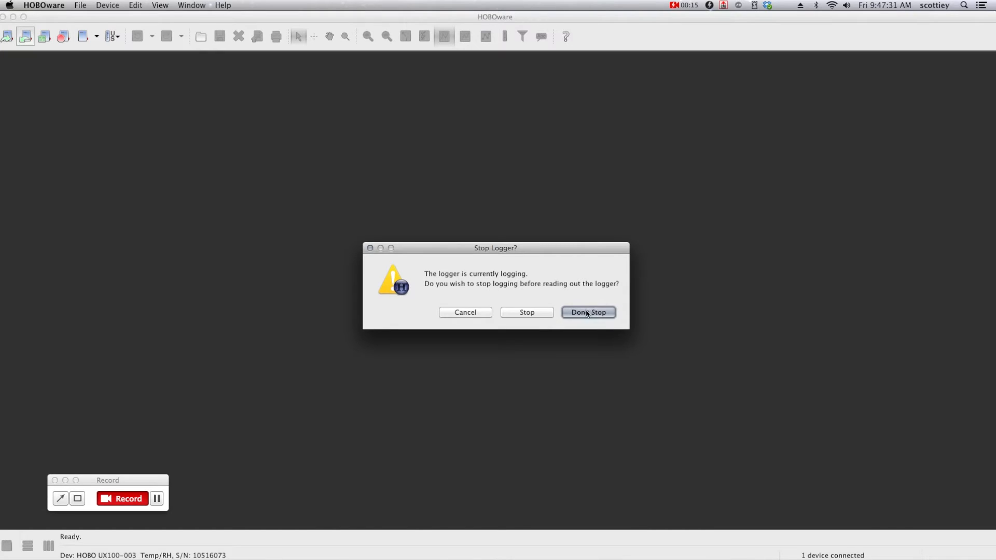
click(587, 311)
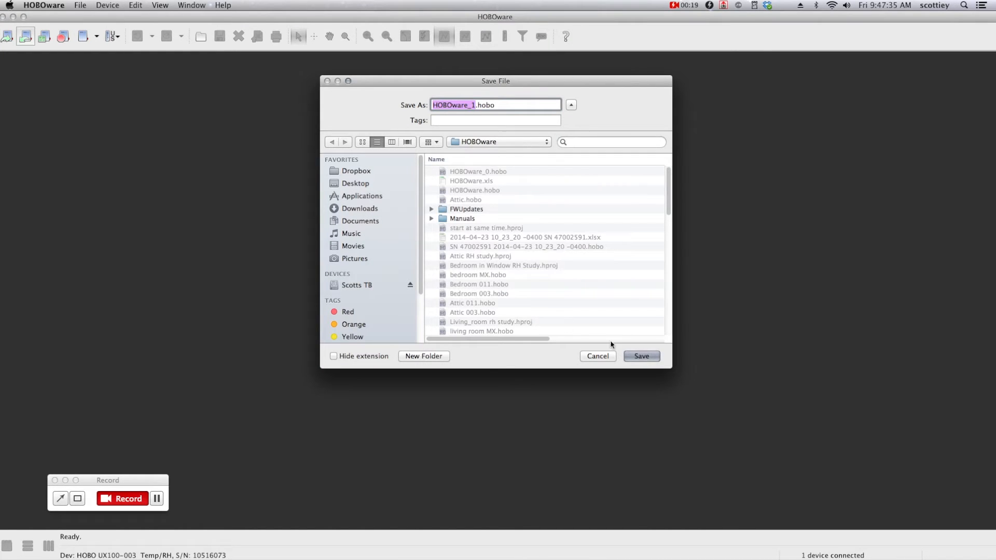
click(640, 356)
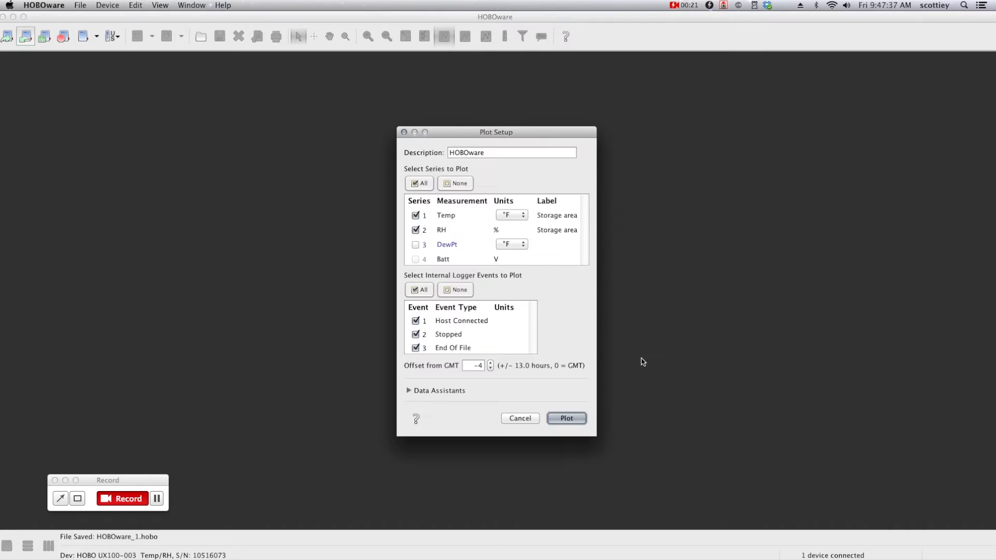
click(564, 418)
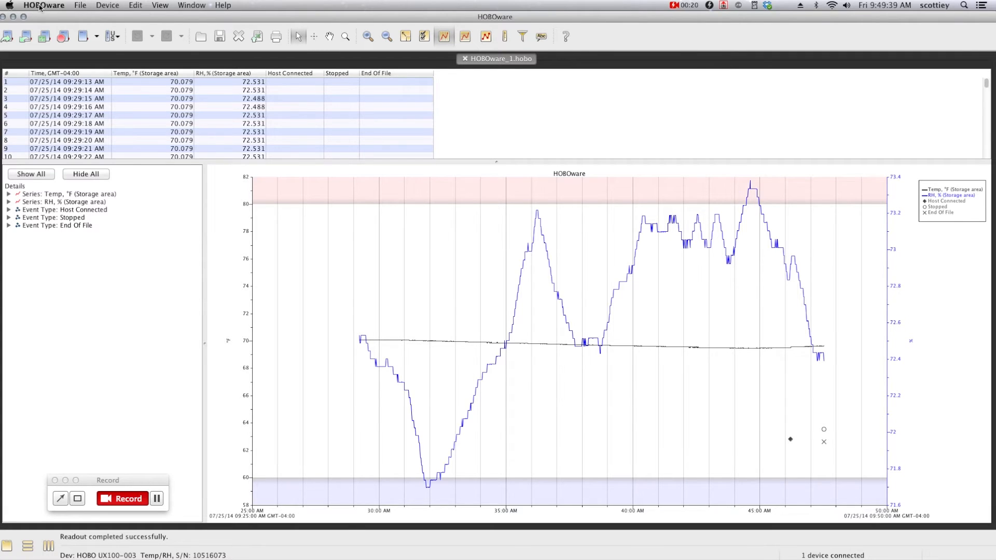
Let the temperature/RH graph and data table render, then open the File menu
click(79, 5)
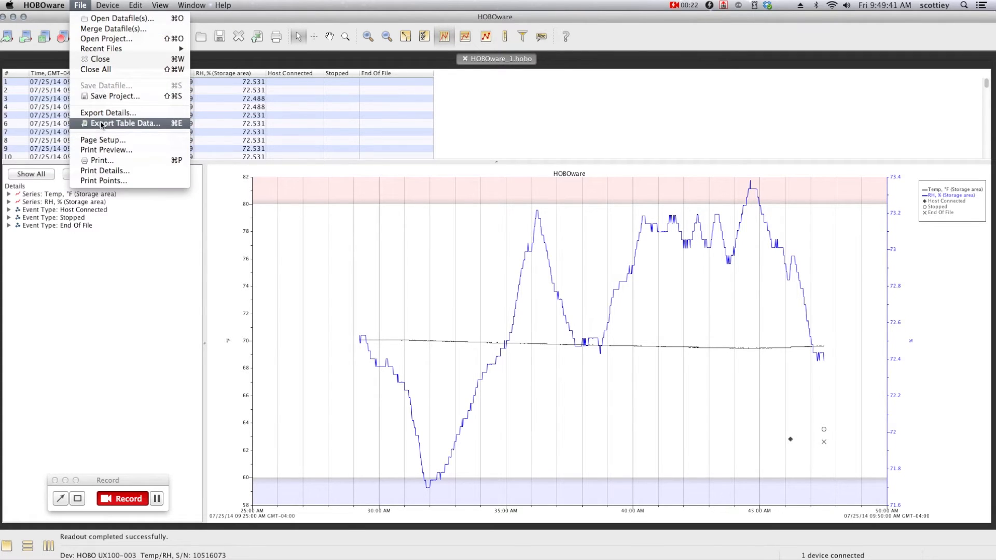
Start Export Table Data and bring up its export preferences, currently set to Excel
click(124, 123)
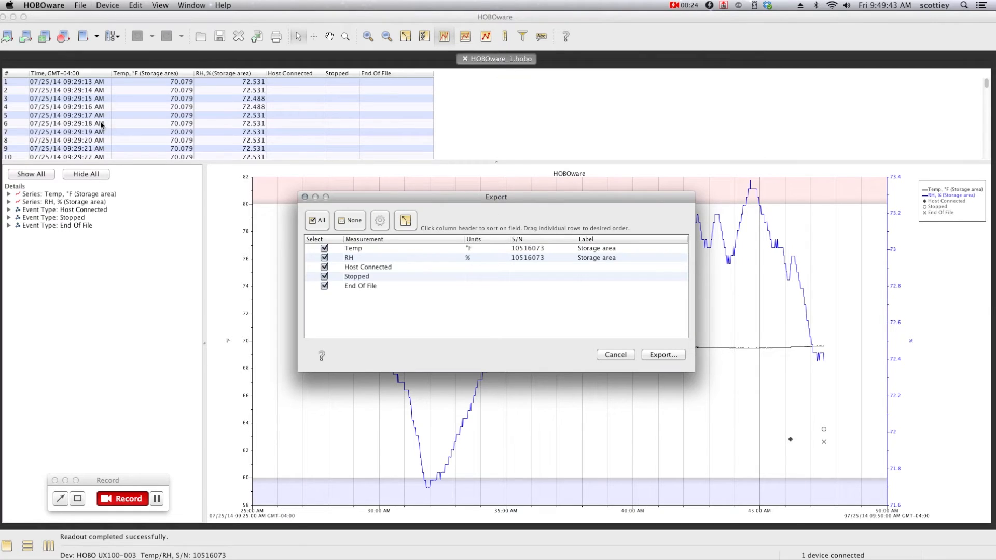
mouse_move(404, 292)
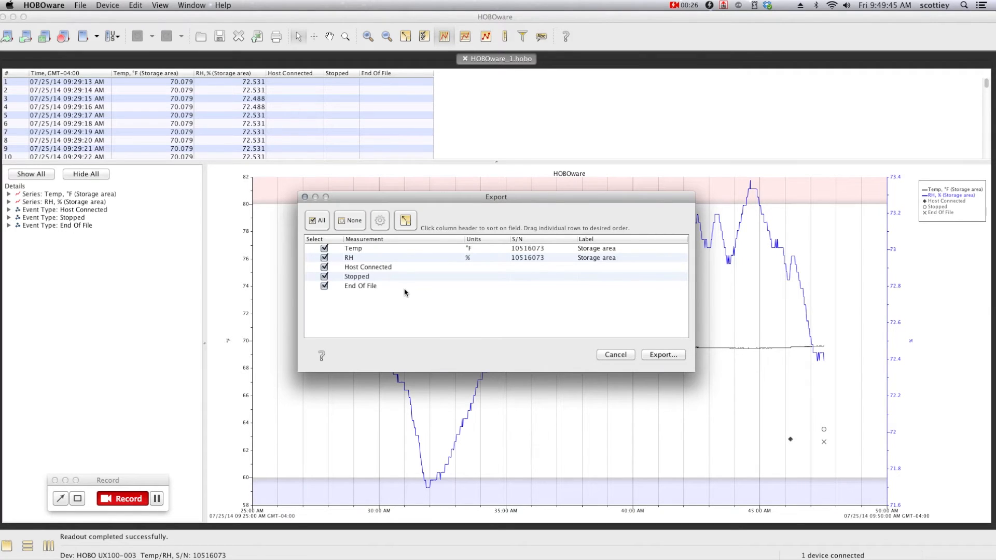
click(324, 267)
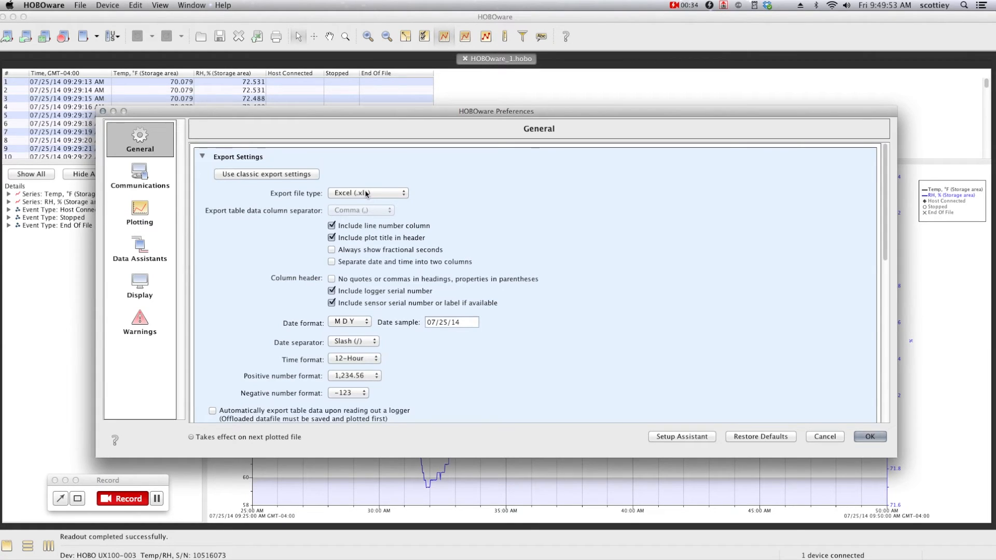
Switch the export file type to Text (.txt or .csv) and export the table as HOBOware_1.csv
click(367, 193)
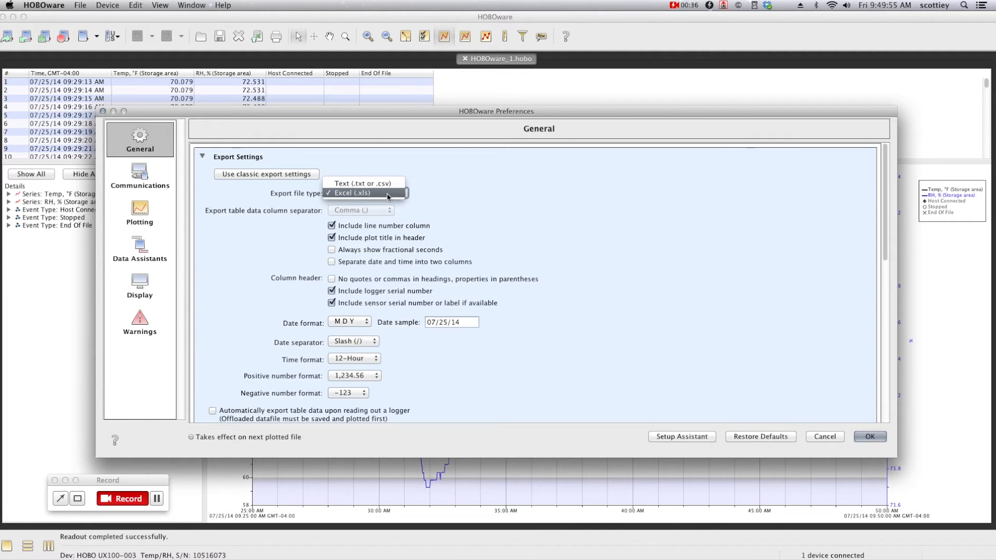
click(362, 183)
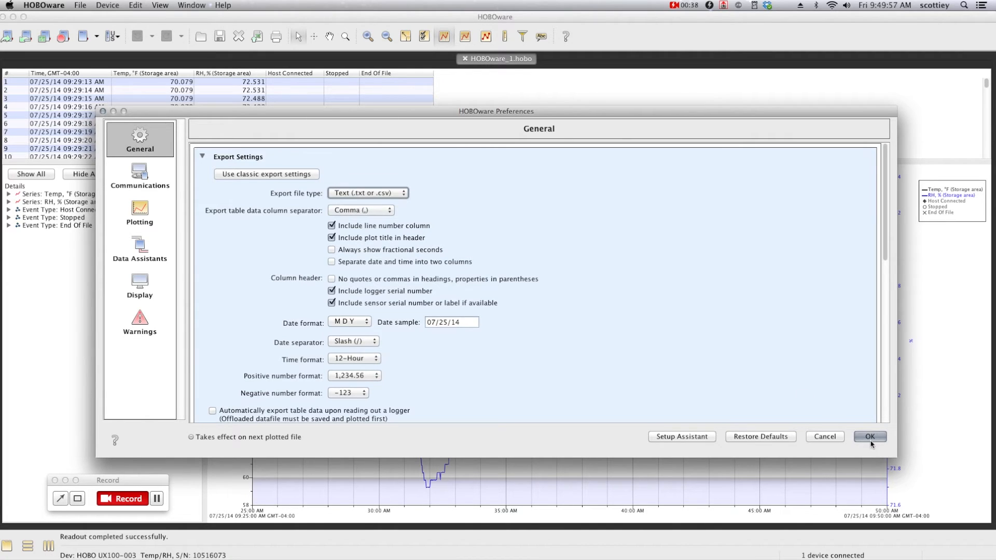
click(869, 436)
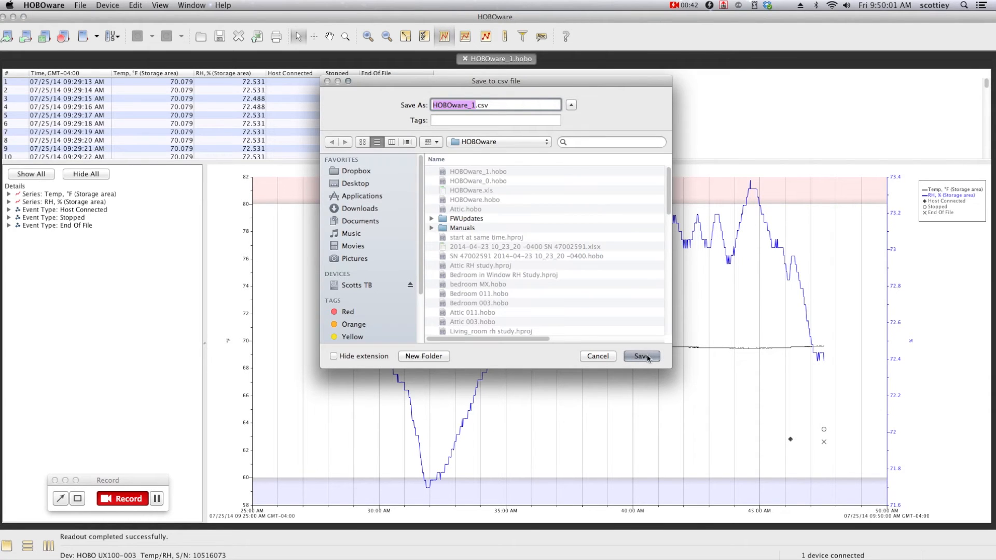
click(641, 356)
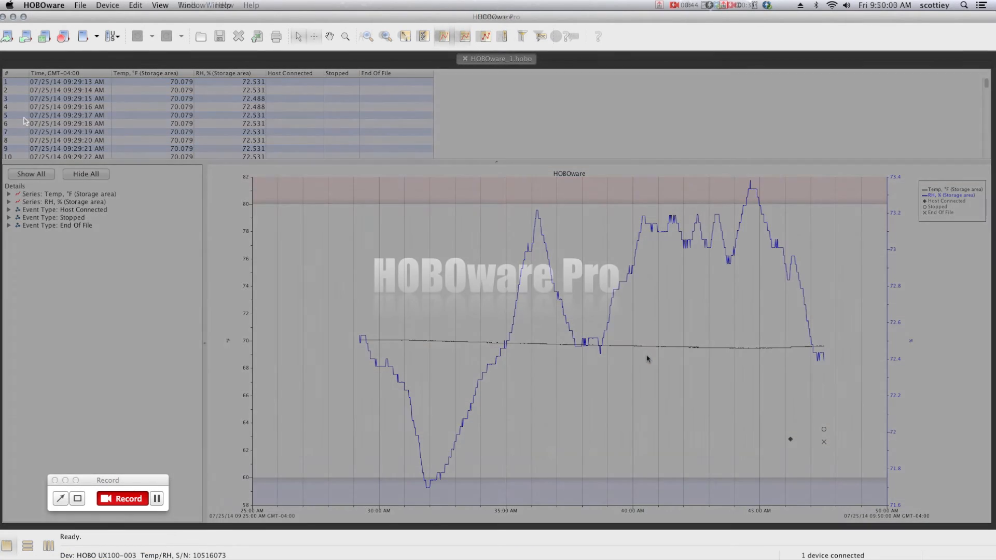
click(465, 58)
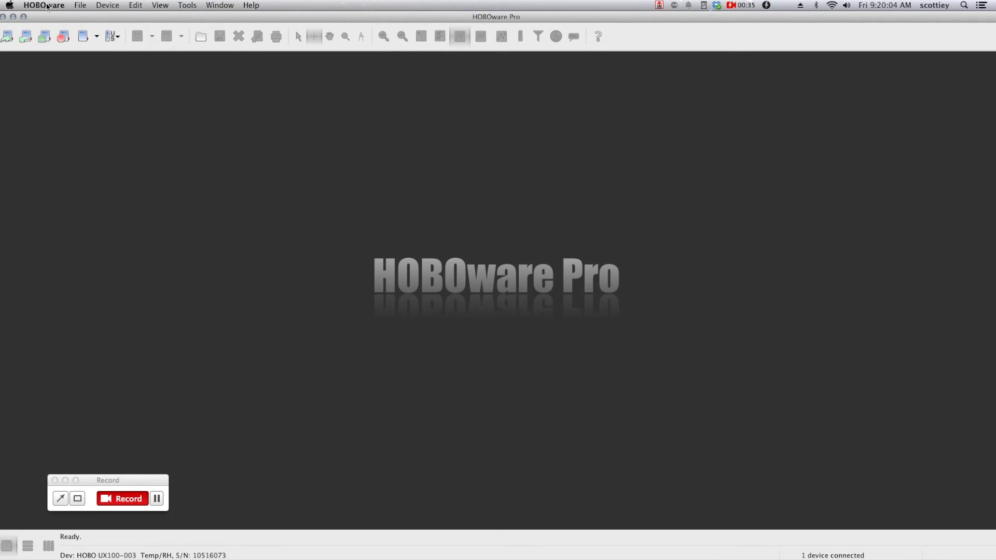
Show the Data Assistants category in HOBOware Pro Preferences, with all eight assistants enabled
click(44, 5)
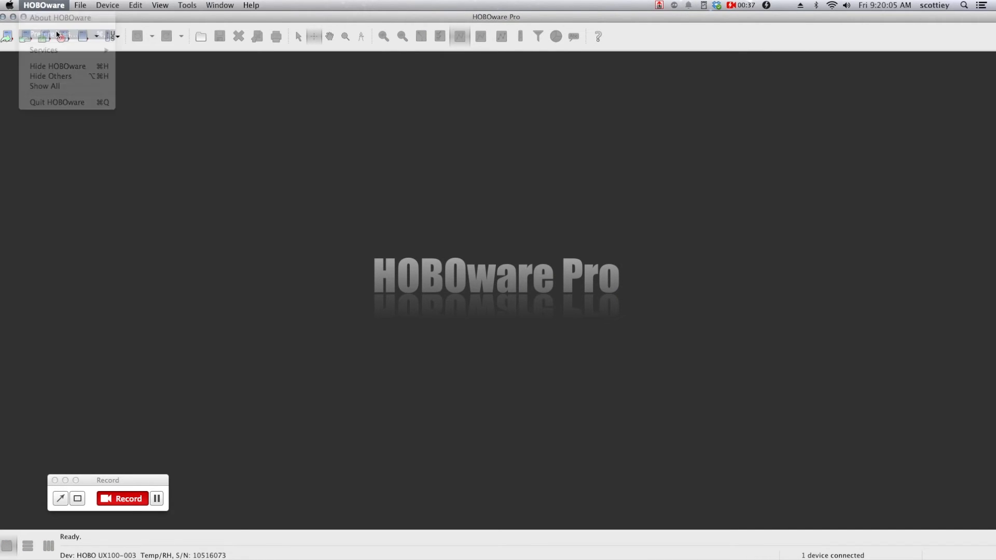
click(60, 28)
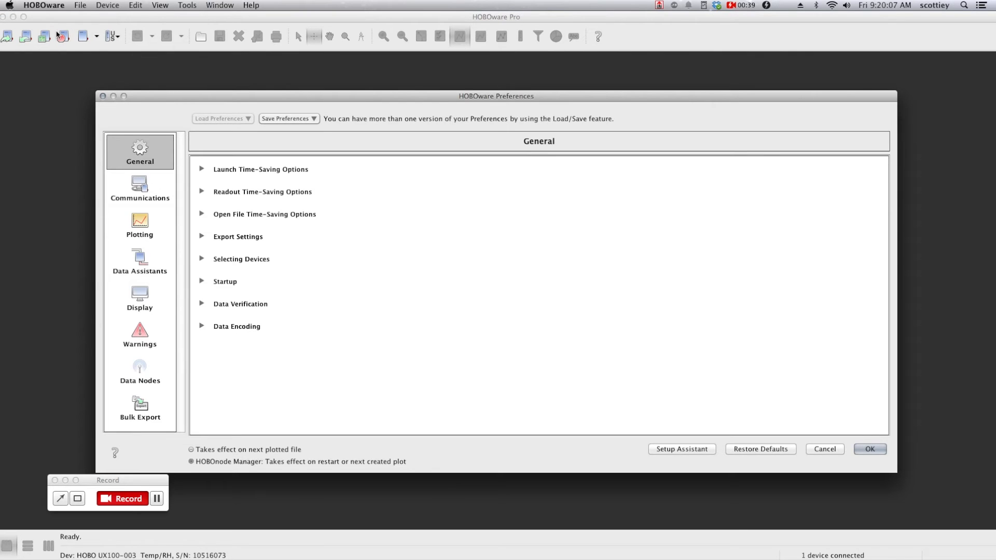
mouse_move(277, 176)
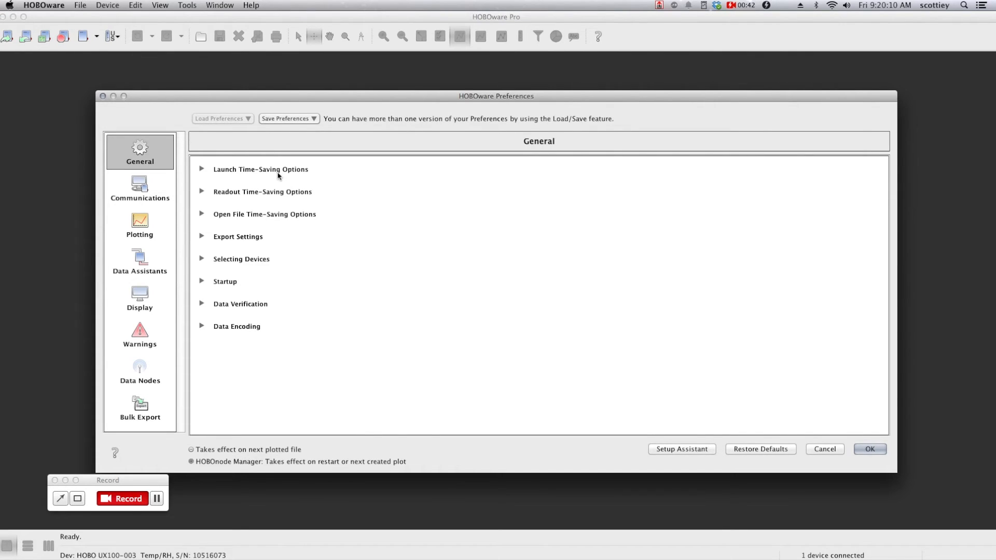
mouse_move(285, 182)
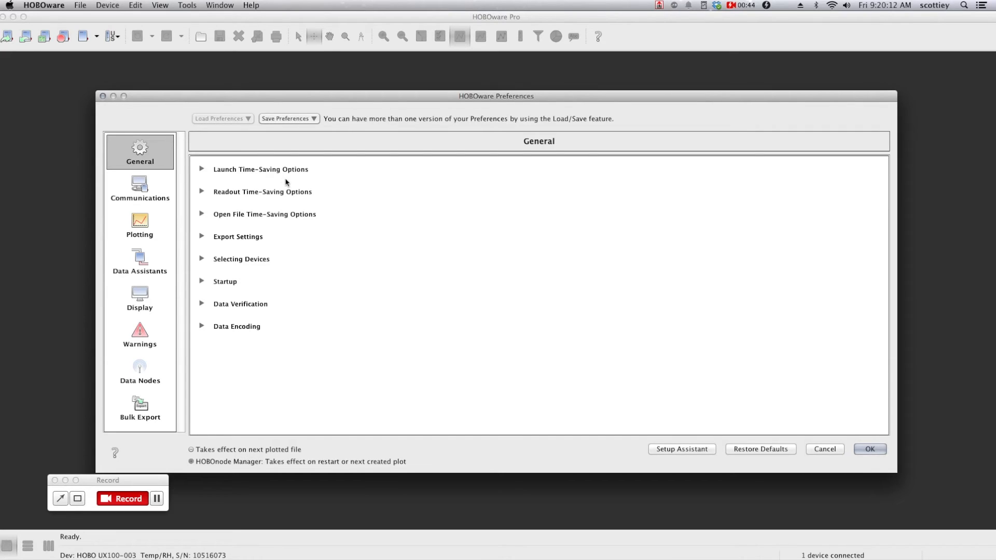
mouse_move(230, 192)
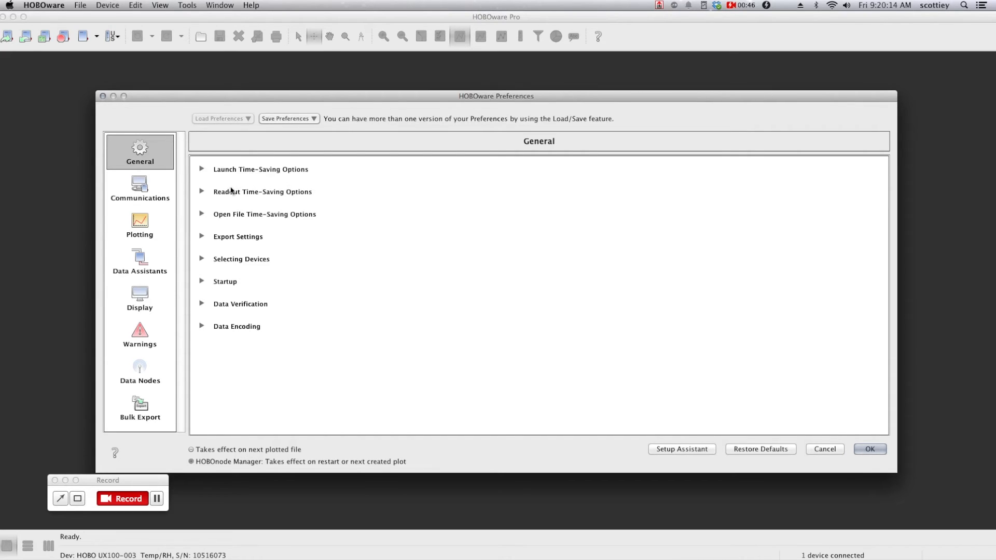
mouse_move(240, 235)
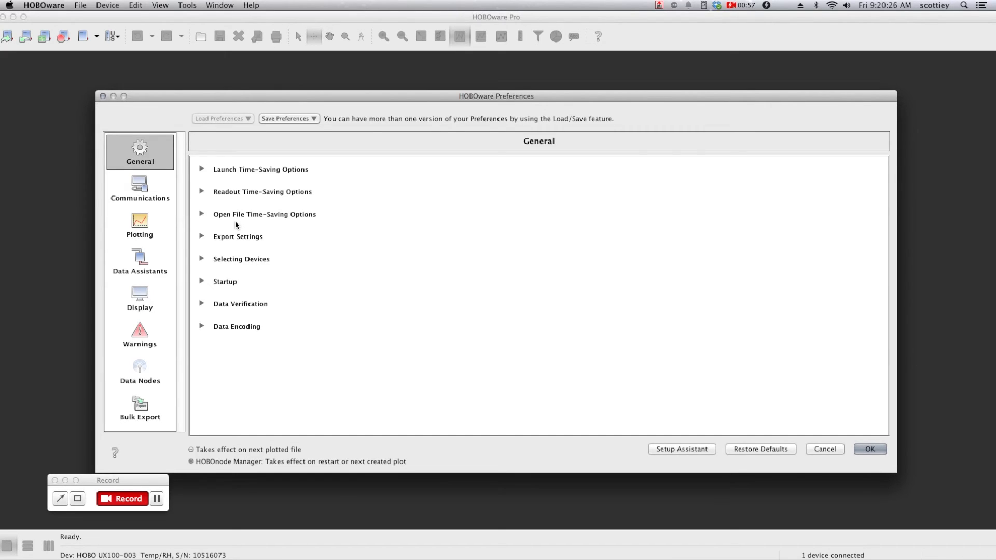
mouse_move(141, 267)
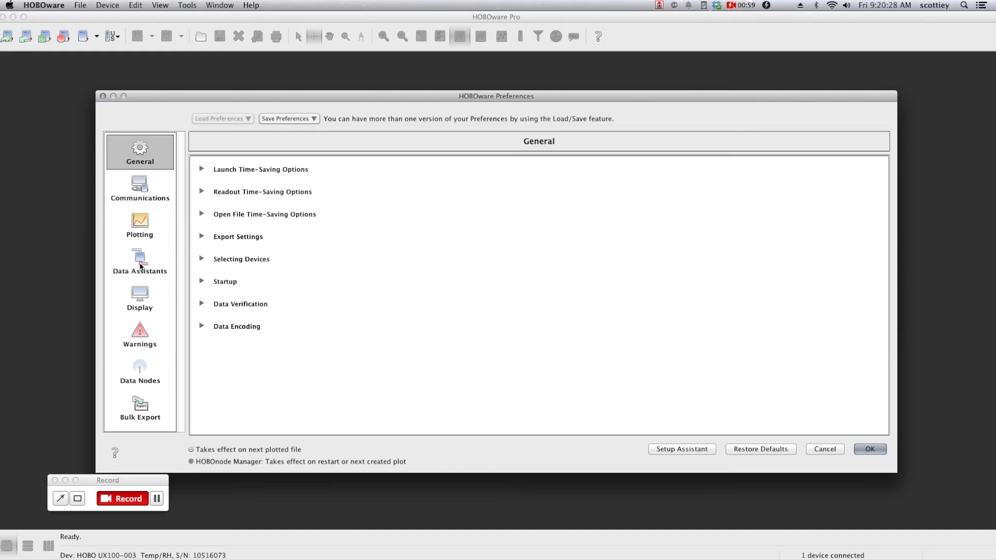
click(139, 261)
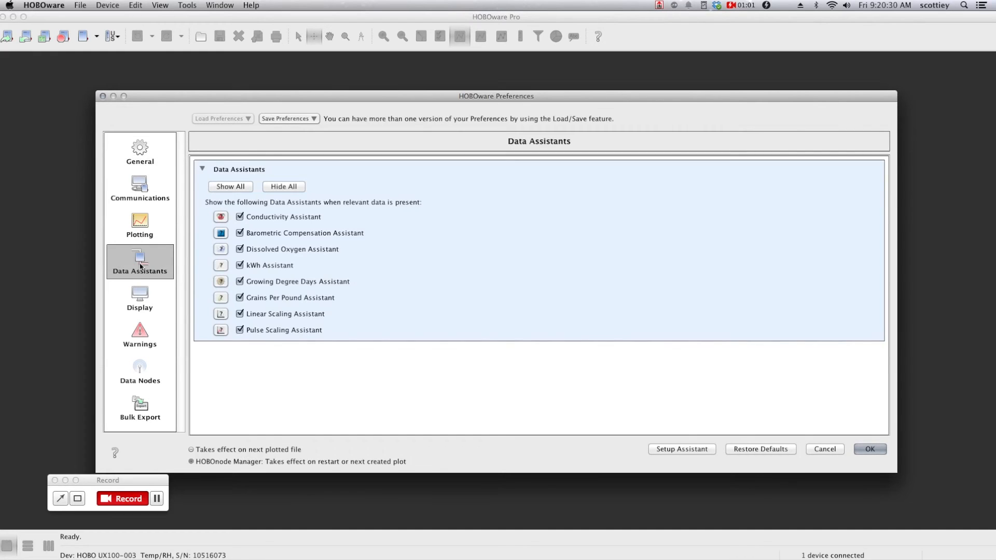